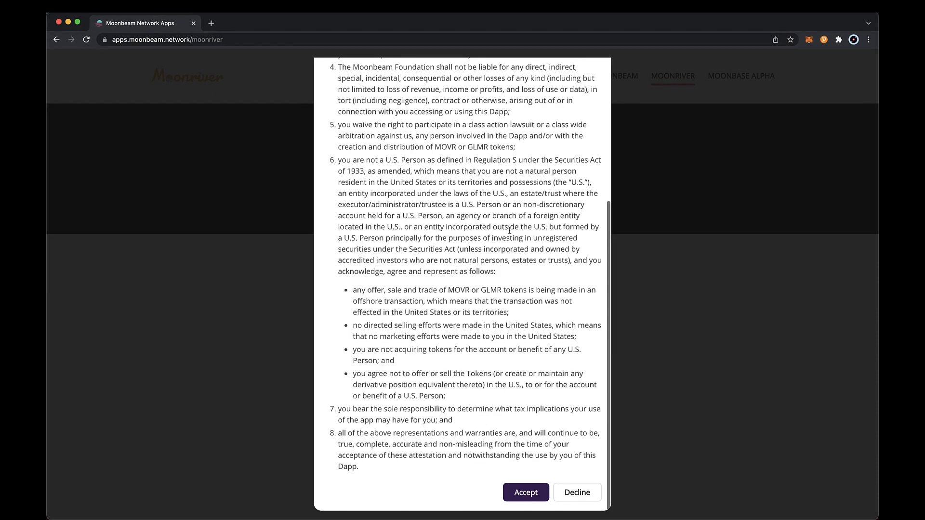
# - Accept the Moonriver terms of use so the wallet connection begins
pyautogui.click(525, 492)
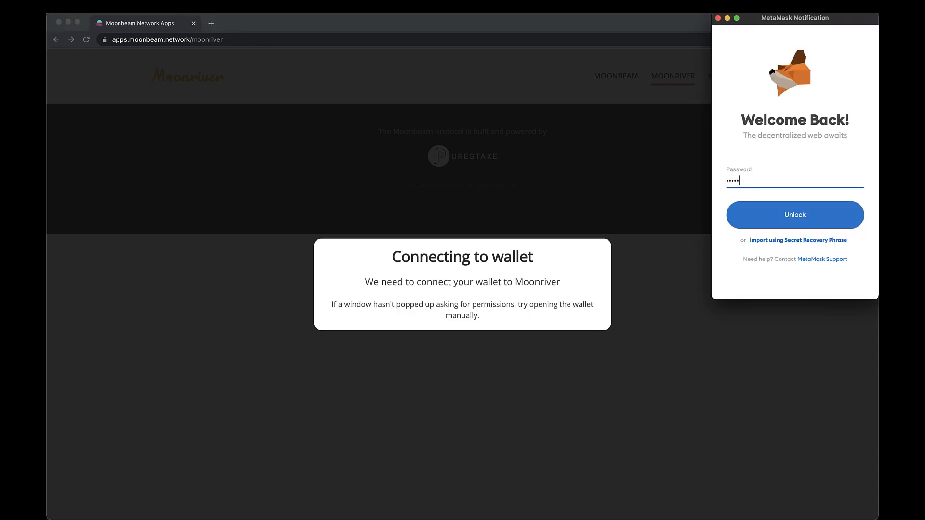
# - Unlock MetaMask and connect Account 1 to the Moonbeam site
pyautogui.click(795, 213)
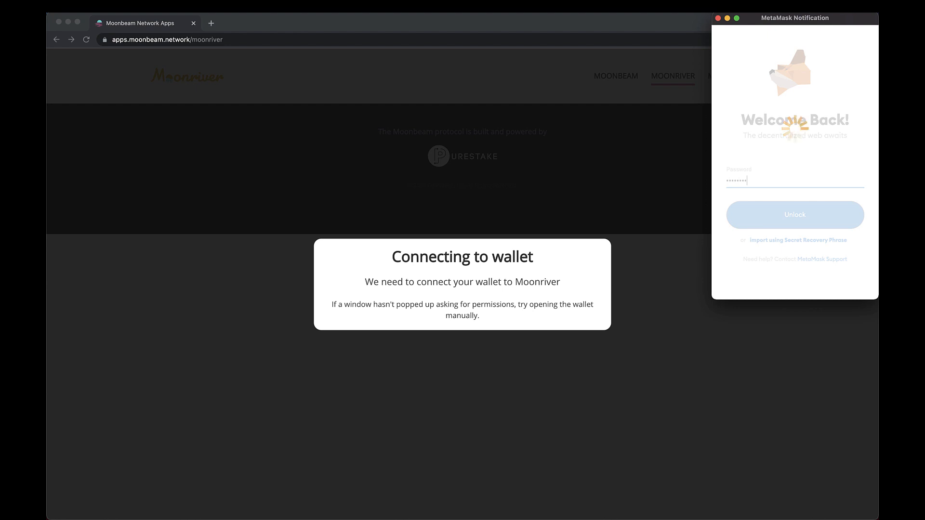
pyautogui.click(795, 214)
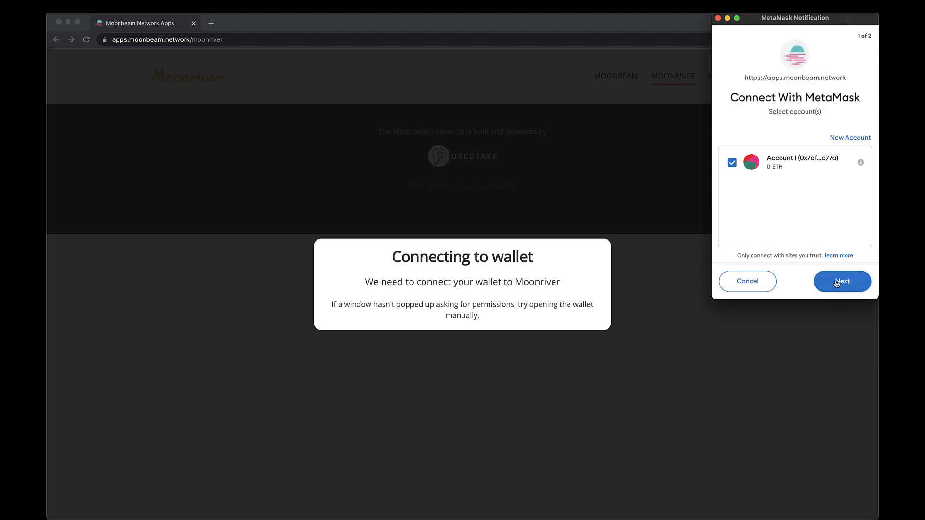
pyautogui.click(841, 280)
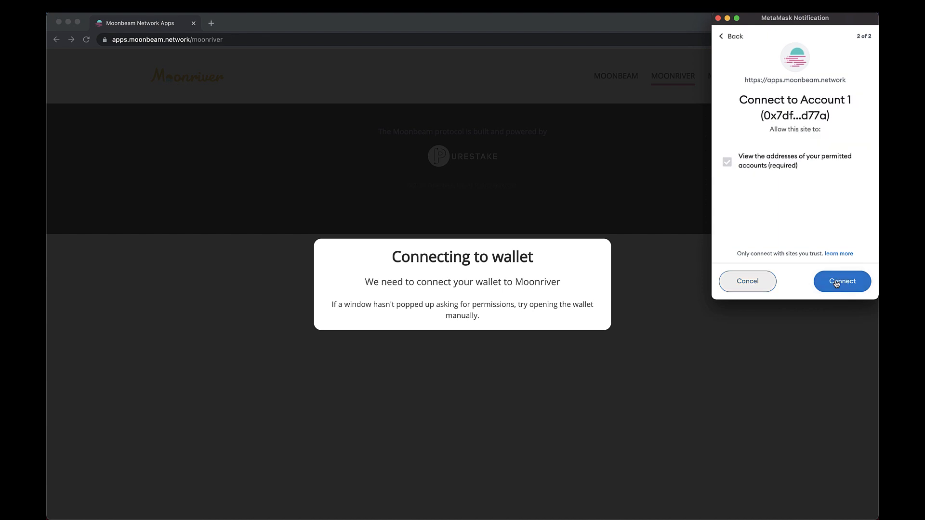
pyautogui.click(842, 281)
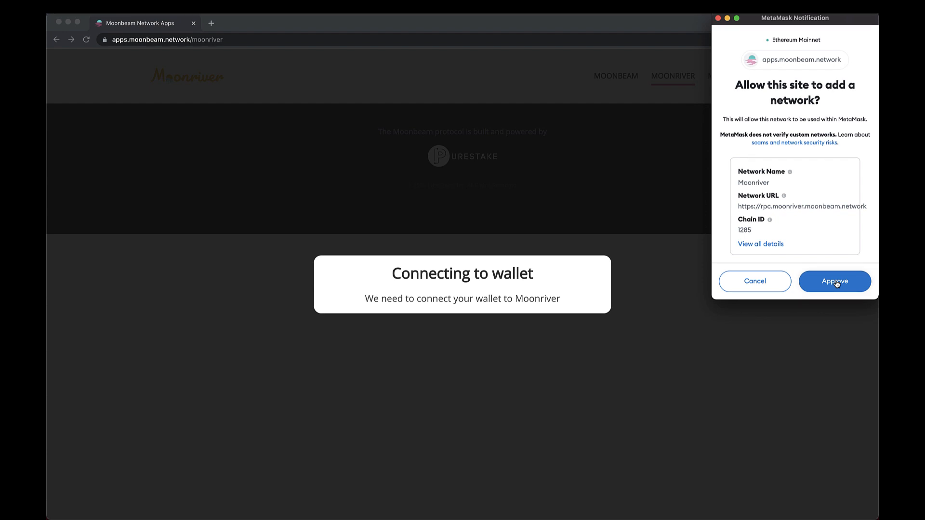
# - Approve adding the Moonriver network and switch MetaMask to it
pyautogui.click(834, 281)
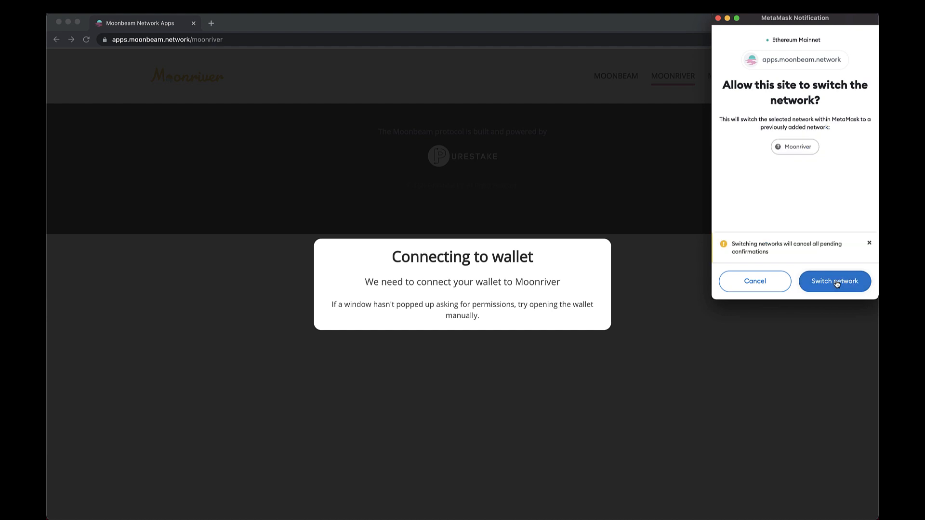
pyautogui.click(833, 281)
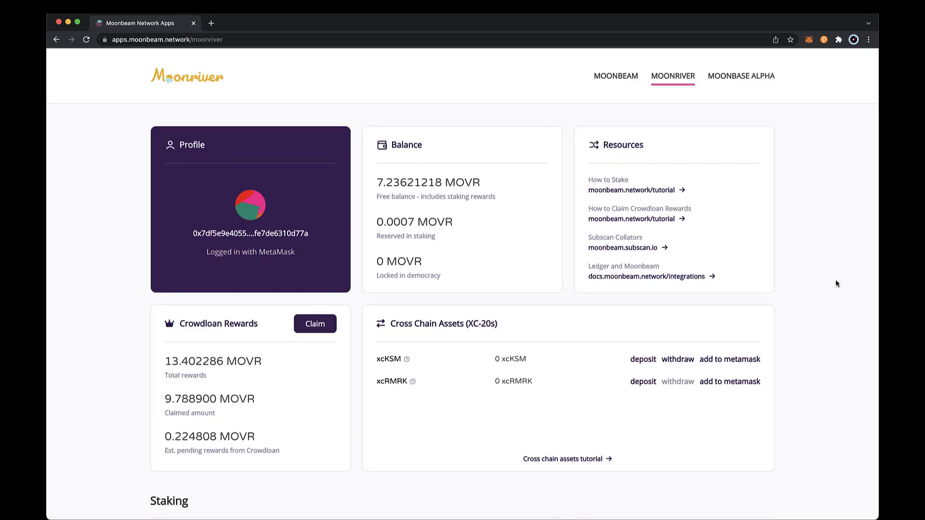
pyautogui.scroll(-3)
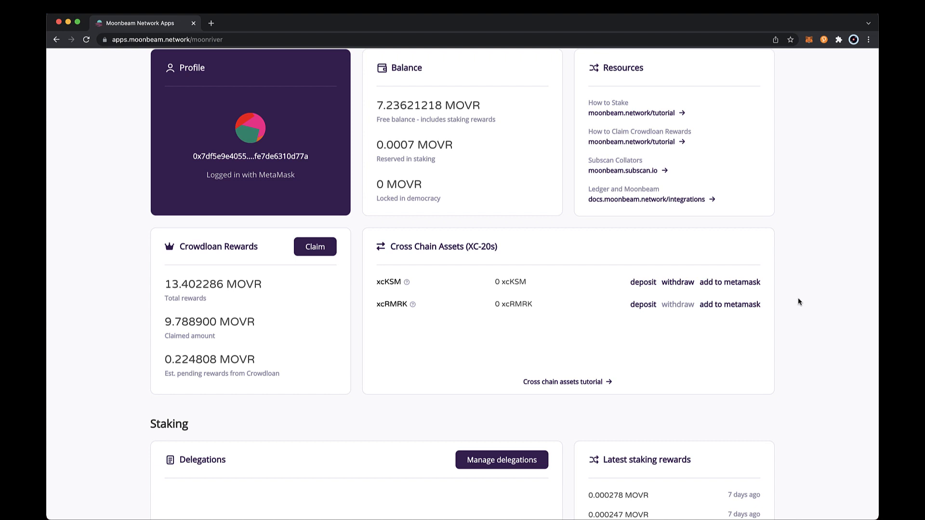
pyautogui.moveTo(744, 330)
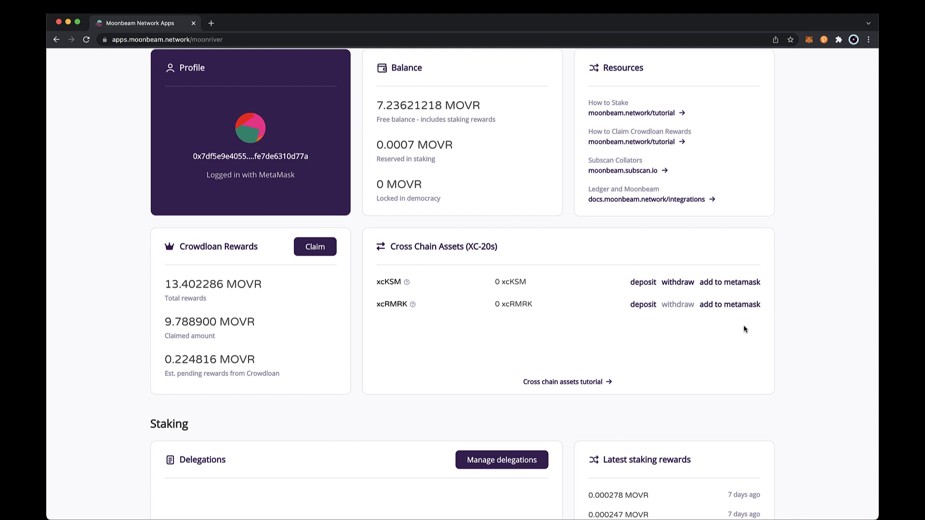
pyautogui.moveTo(413, 305)
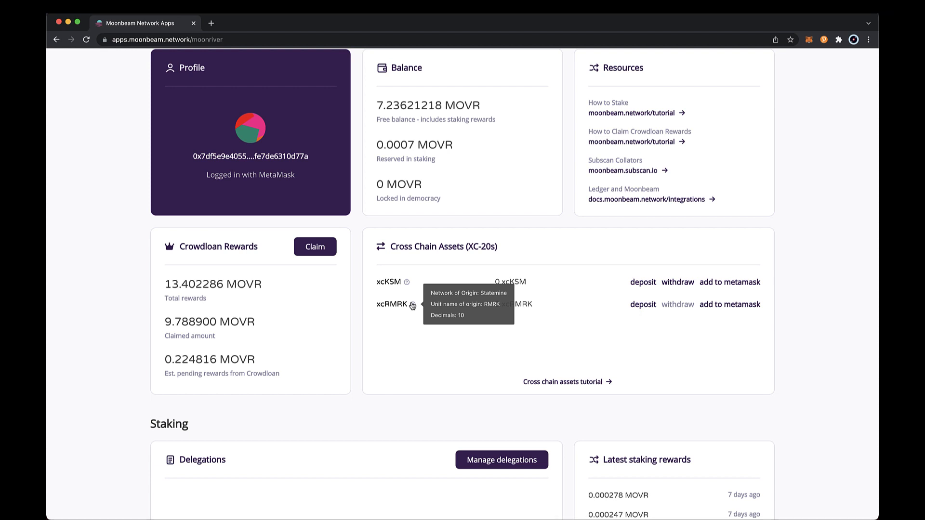
pyautogui.moveTo(719, 324)
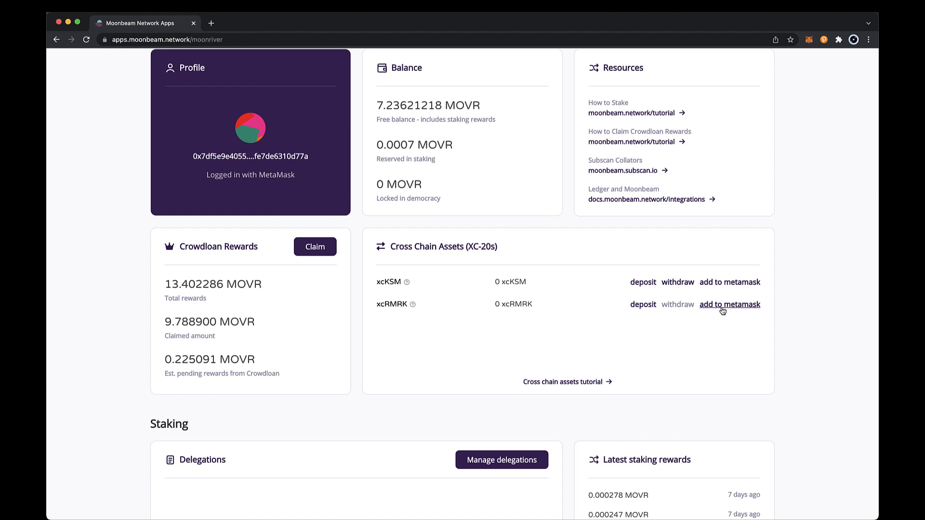
# - Confirm adding xcRMRK in MetaMask and check the account now lists 0 xcRMRK beside MOVR
pyautogui.click(730, 304)
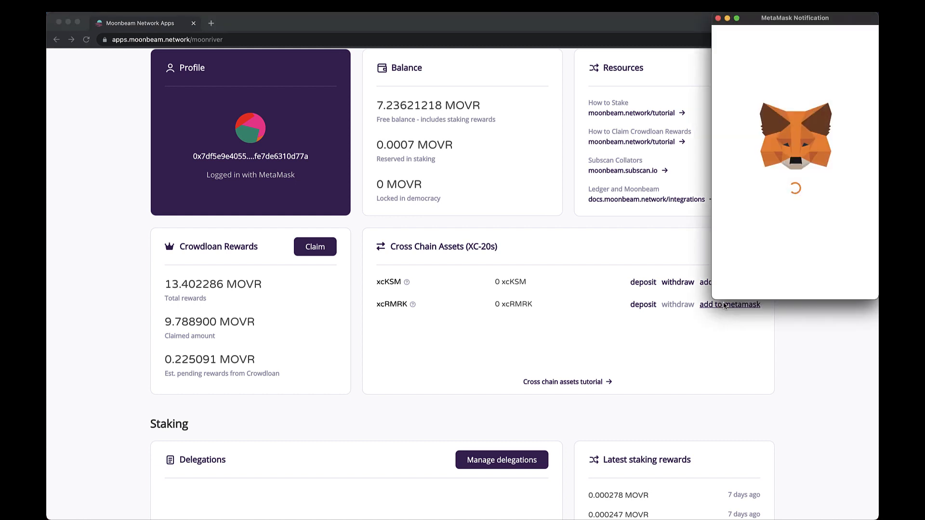
pyautogui.click(730, 304)
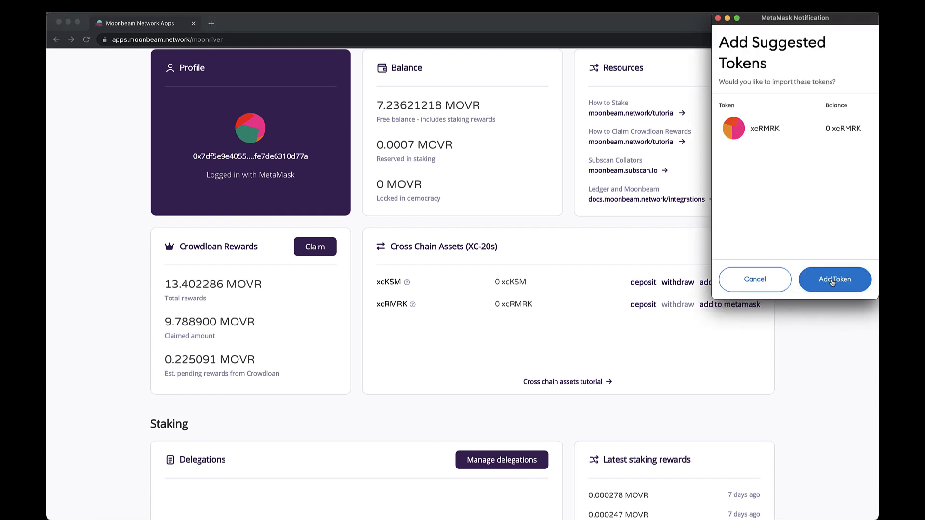
pyautogui.click(834, 280)
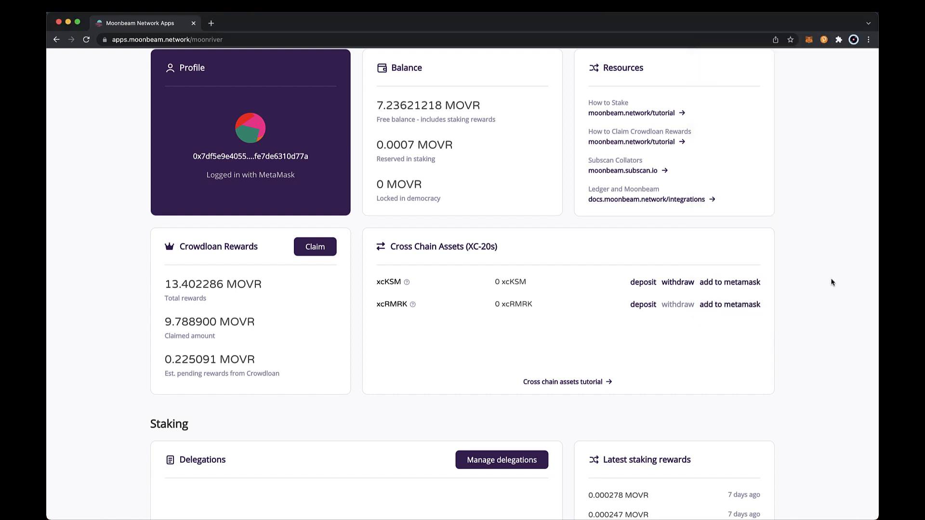
pyautogui.moveTo(815, 74)
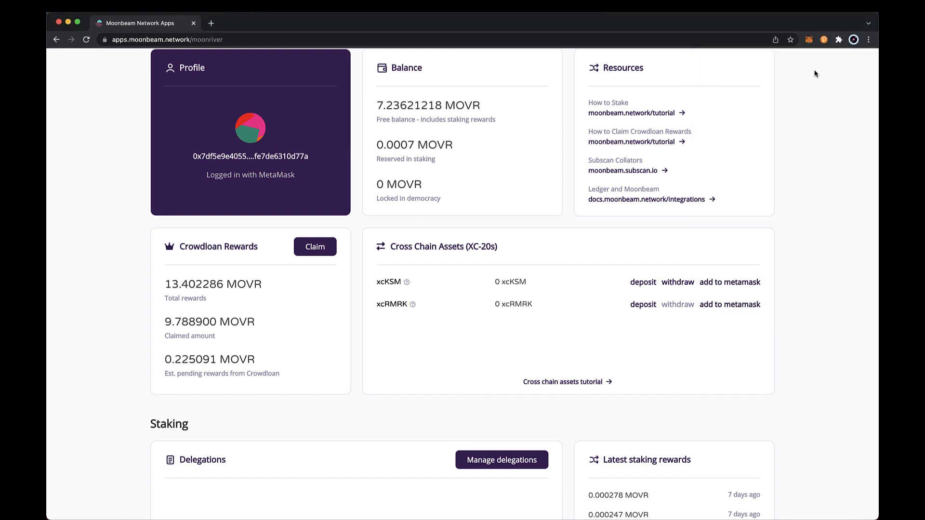
pyautogui.click(808, 39)
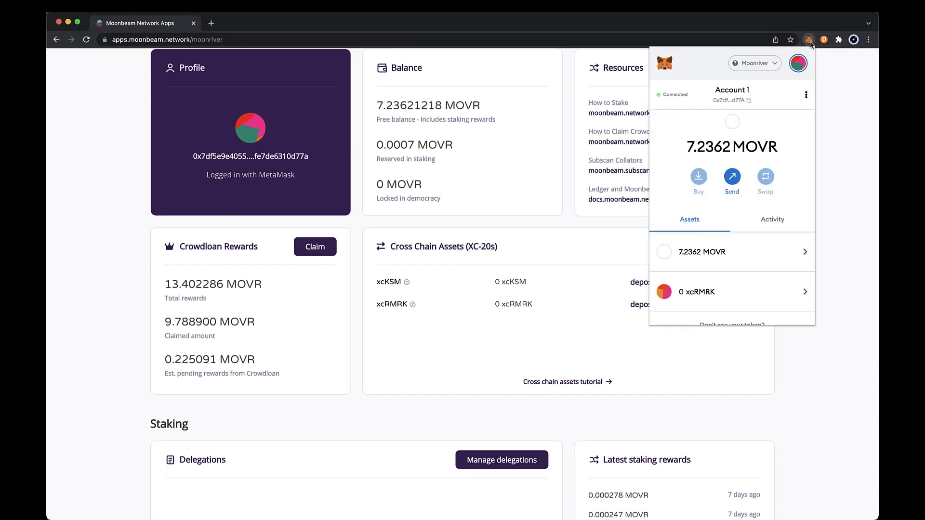
pyautogui.moveTo(839, 302)
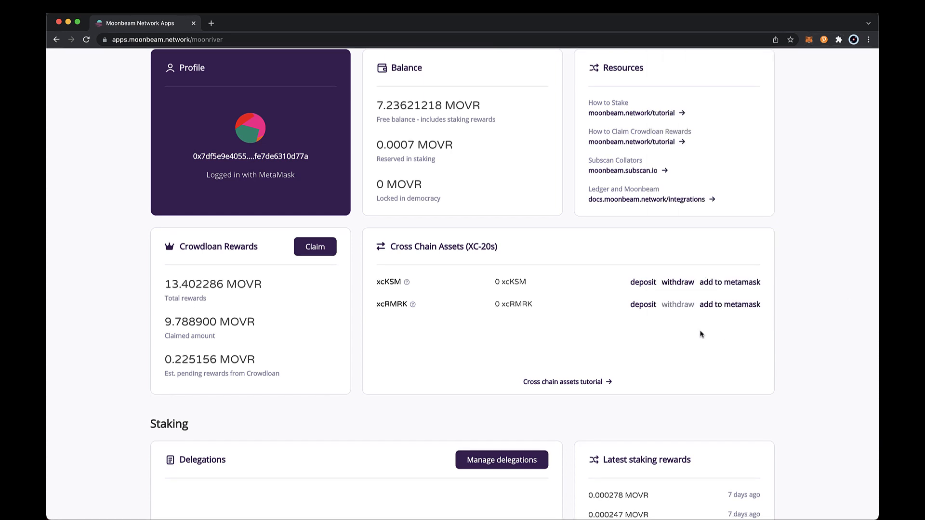
pyautogui.moveTo(645, 333)
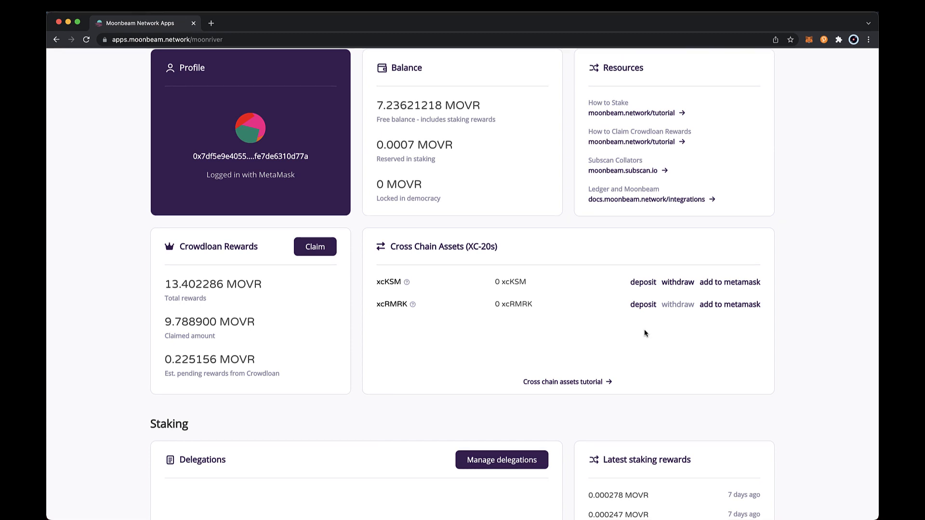
pyautogui.moveTo(642, 305)
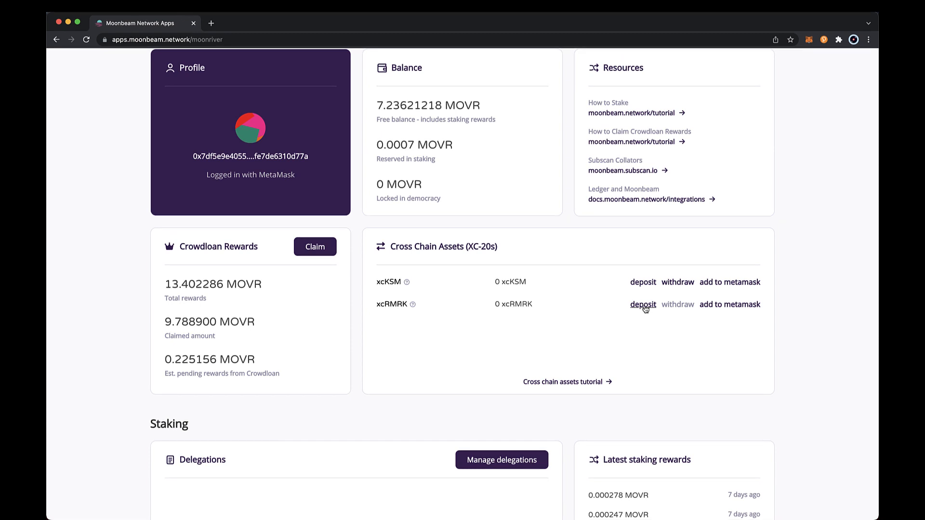
# - Start the xcRMRK deposit from Statemine and allow Moonbeam Apps access to the Polkadot{.js} accounts
pyautogui.click(642, 304)
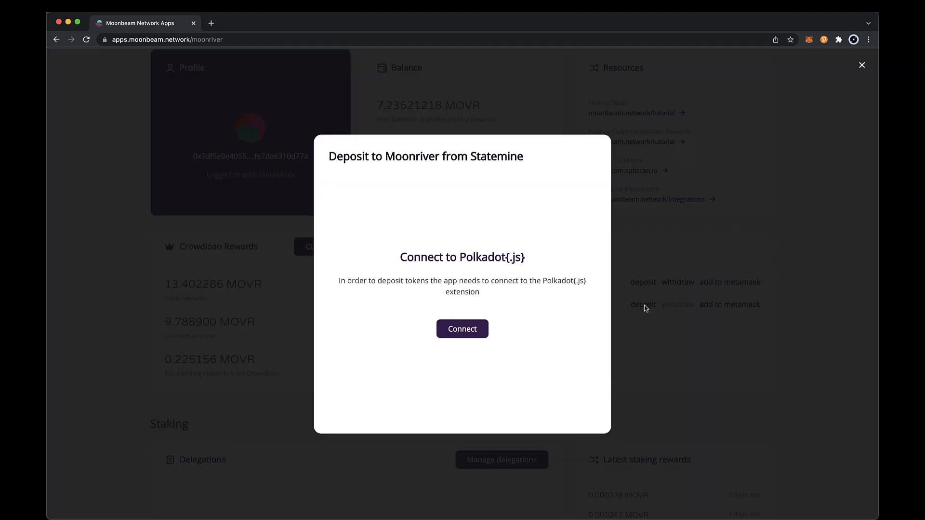
pyautogui.click(461, 329)
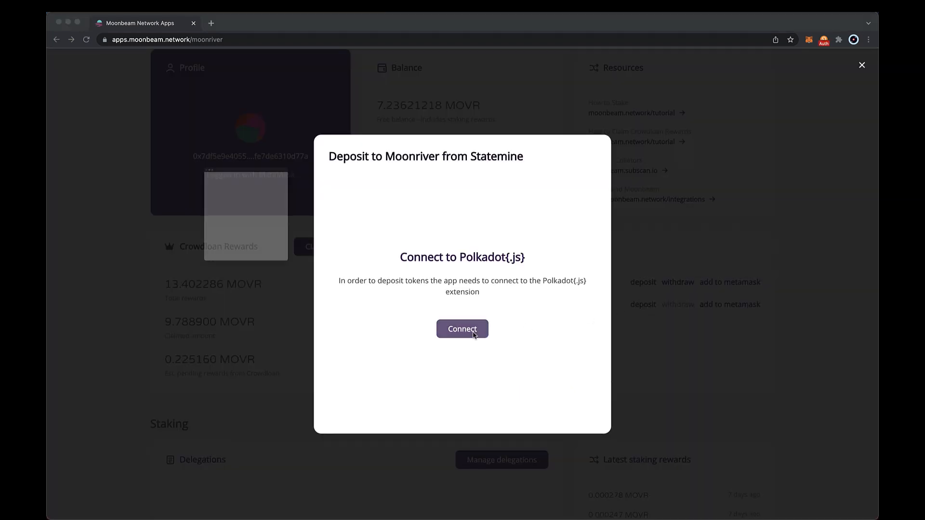
pyautogui.click(461, 328)
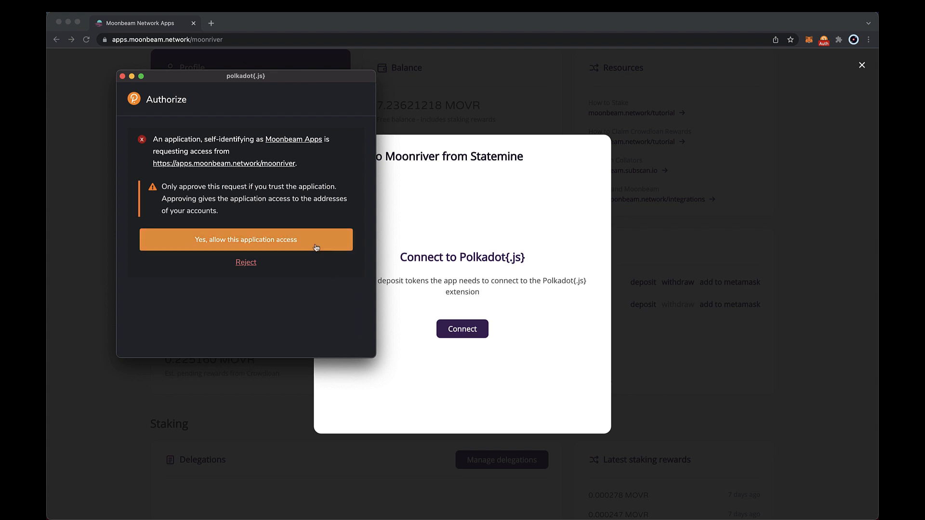
pyautogui.click(245, 239)
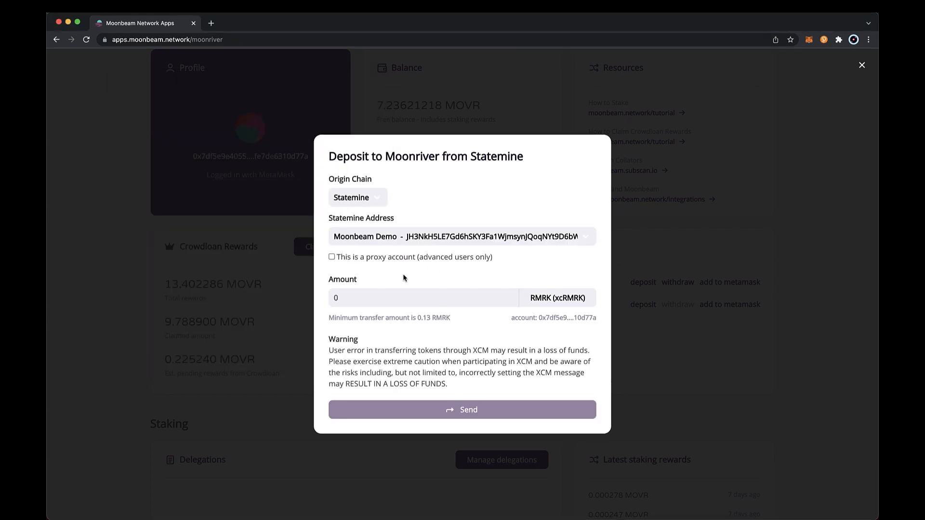
pyautogui.moveTo(401, 198)
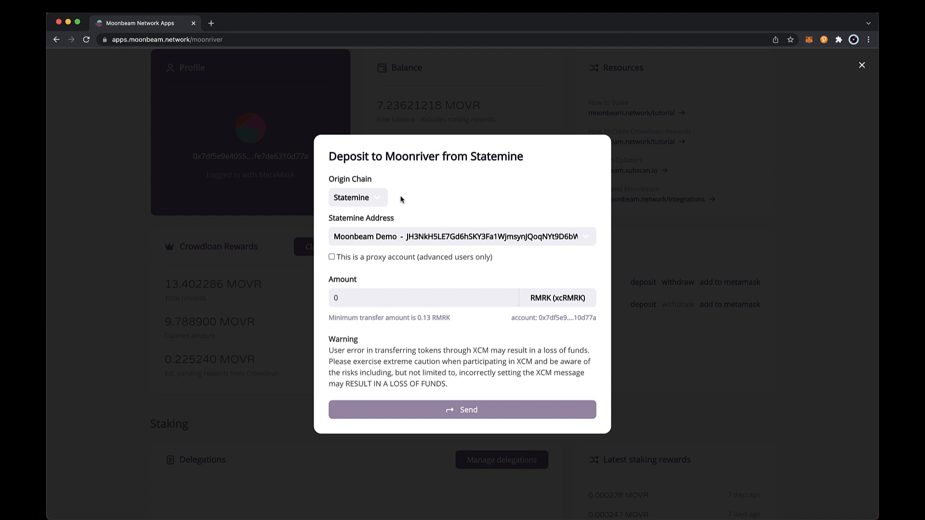
# - Enter an amount of 0.2 RMRK in the Statemine-to-Moonriver form and send the deposit
pyautogui.click(423, 298)
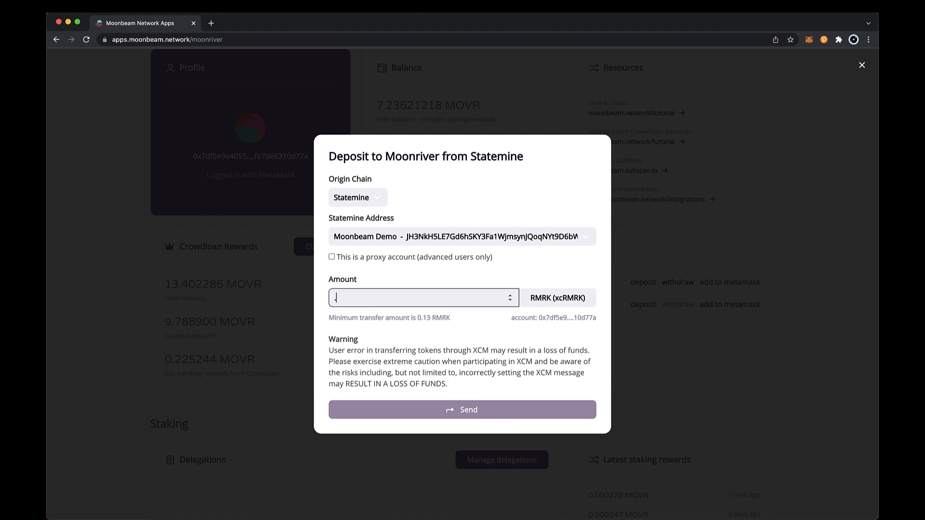
pyautogui.write('.2')
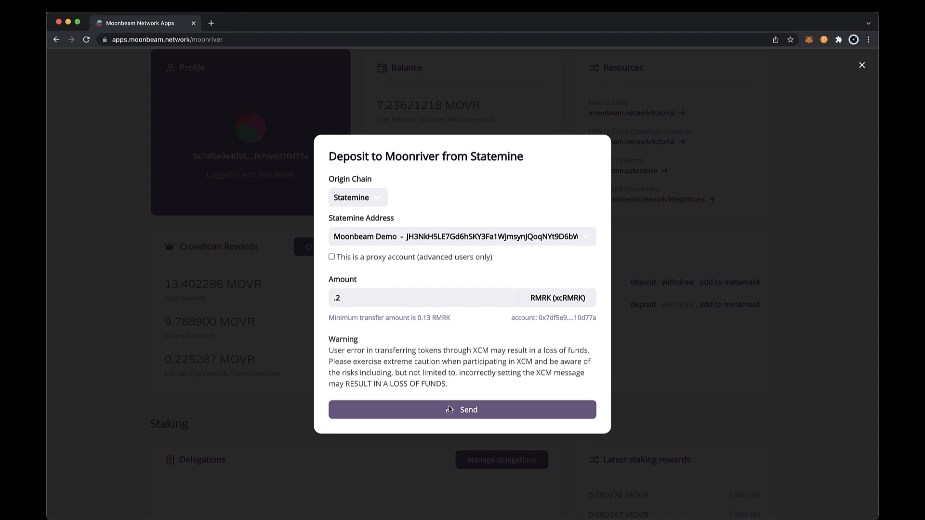
pyautogui.click(461, 410)
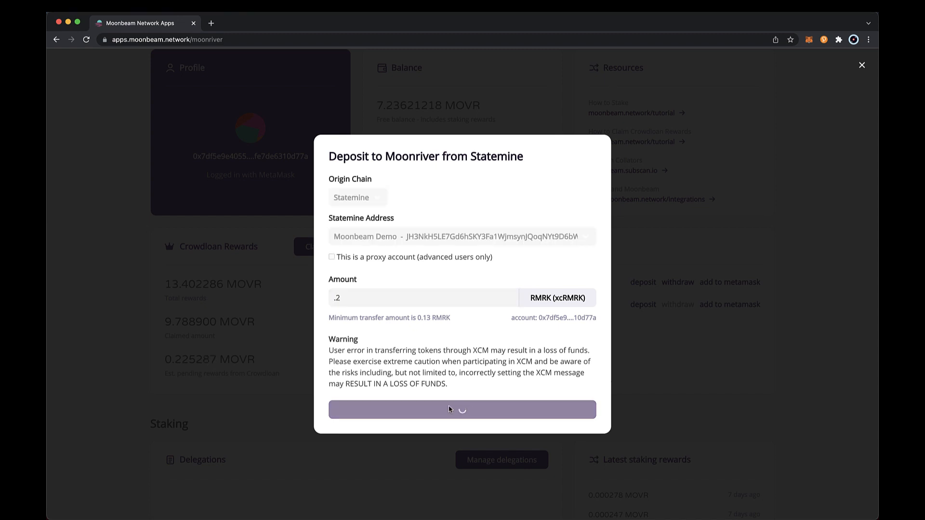
# - Sign the Statemine deposit transaction in Polkadot{.js}, crediting 0.19896 xcRMRK on Moonriver
pyautogui.click(462, 409)
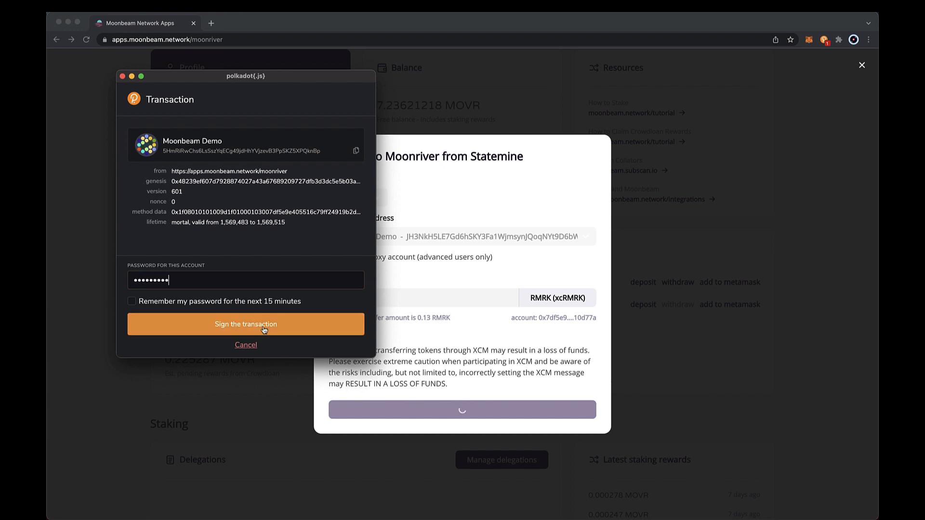
pyautogui.click(246, 324)
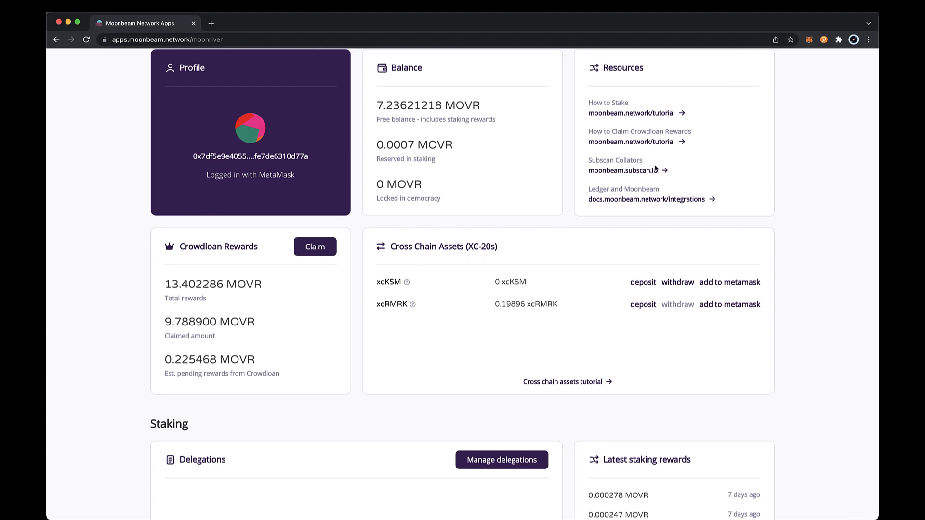
# - View the 0.198 xcRMRK balance in MetaMask and begin sending it to another address
pyautogui.click(809, 40)
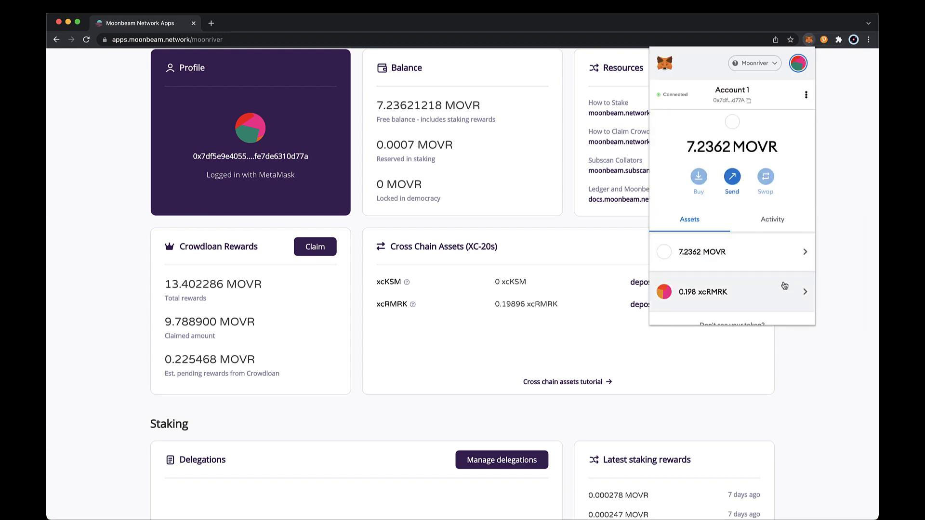
pyautogui.click(732, 291)
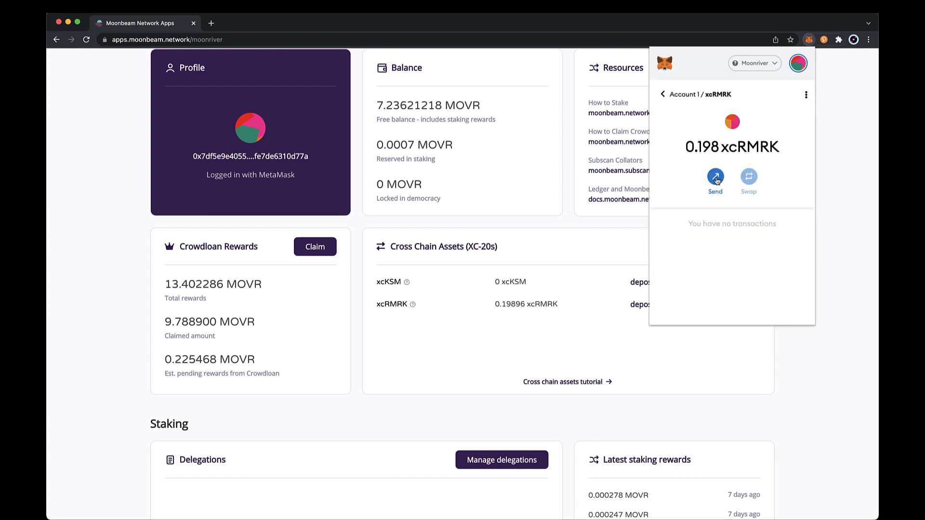
pyautogui.click(714, 177)
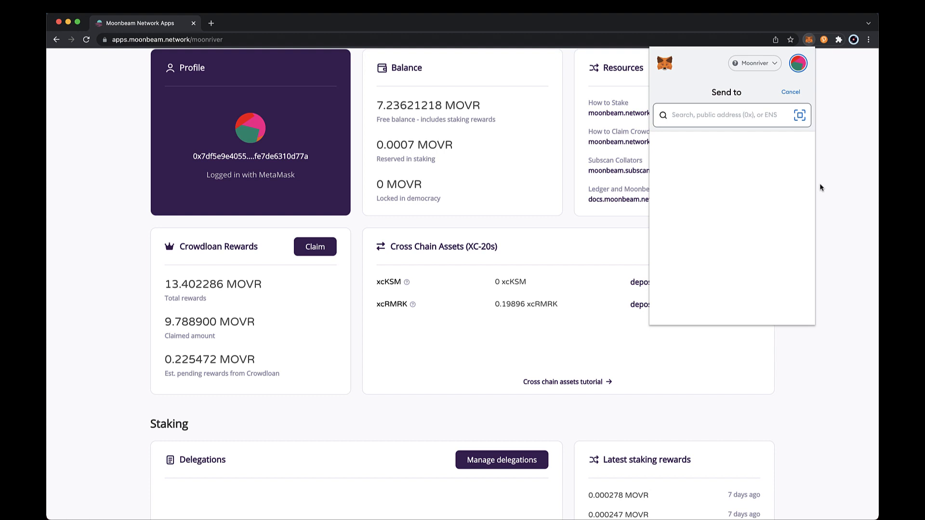